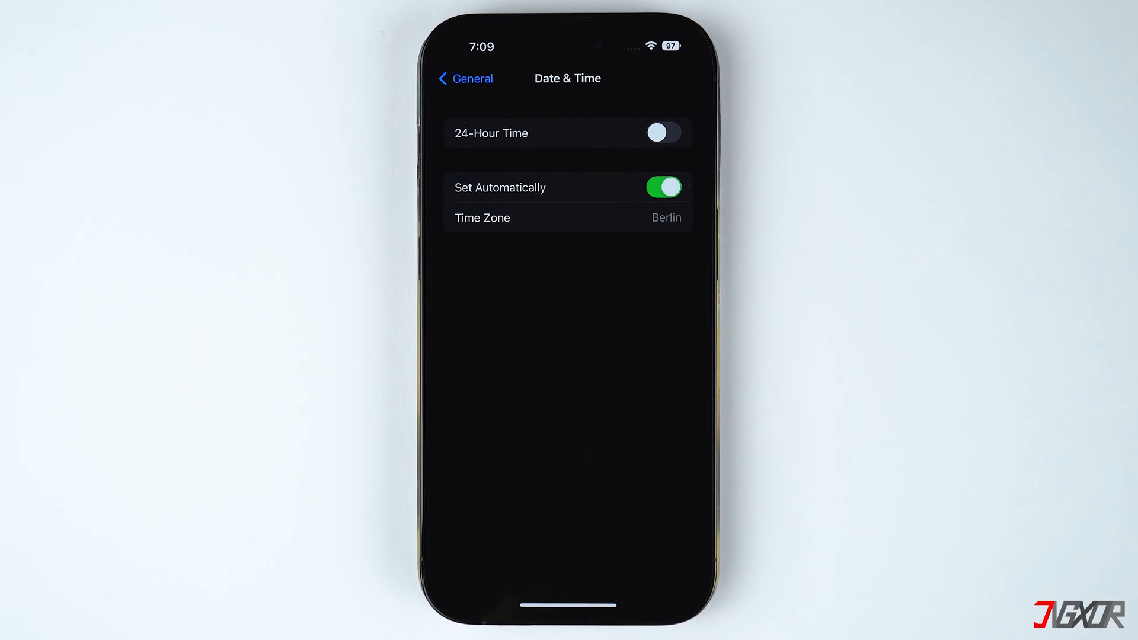
Step: Switch off Set Automatically under General > Date & Time
{"action": "left_click", "coordinate": [661, 188]}
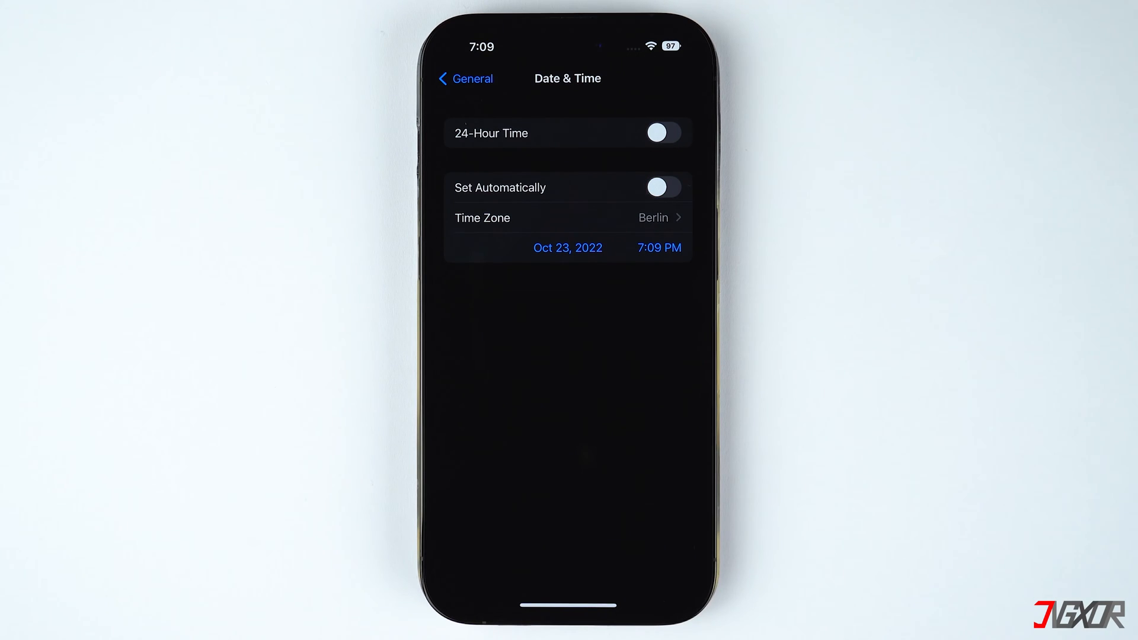
{"action": "left_click", "coordinate": [662, 188]}
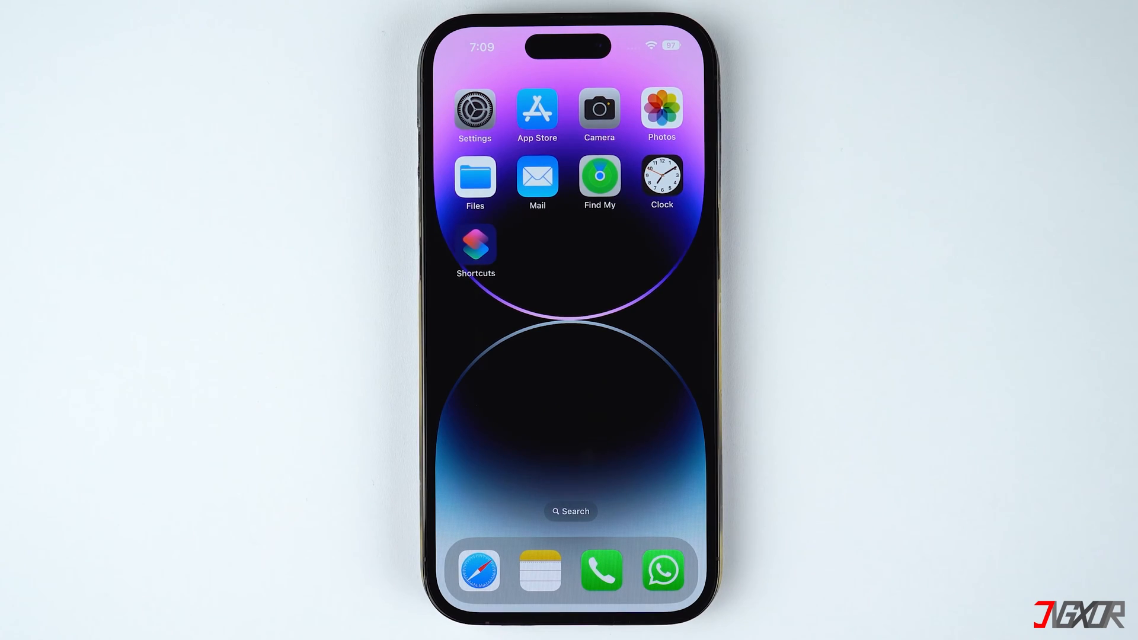
Step: Turn off Location Services under Privacy & Security and confirm Turn Off
{"action": "left_click", "coordinate": [475, 111]}
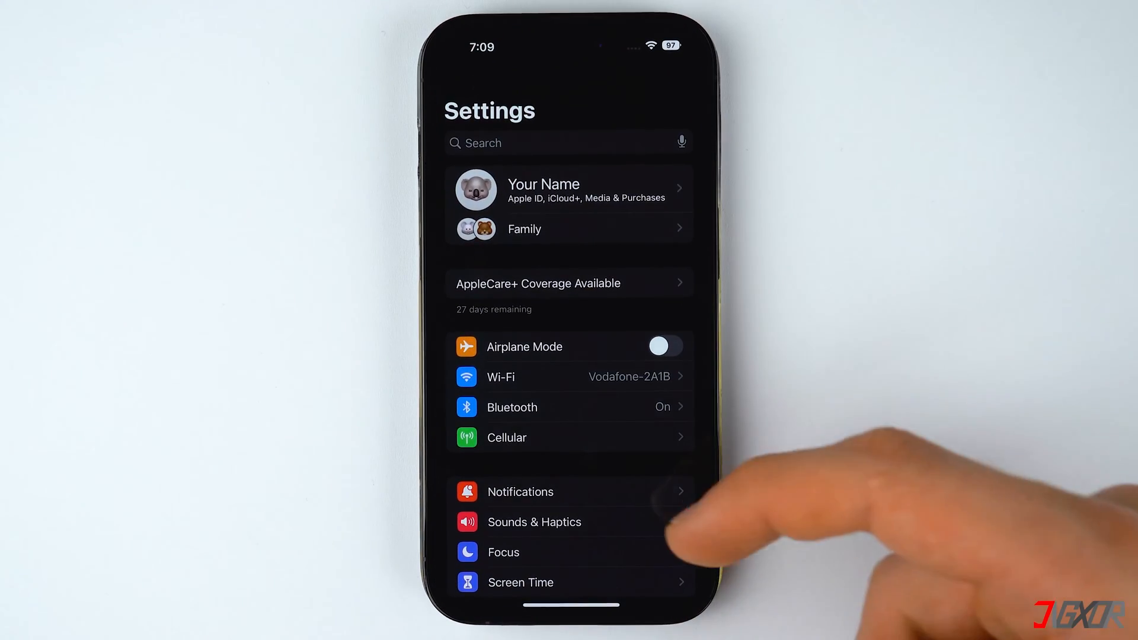
{"action": "scroll", "scroll_direction": "down", "scroll_amount": 3}
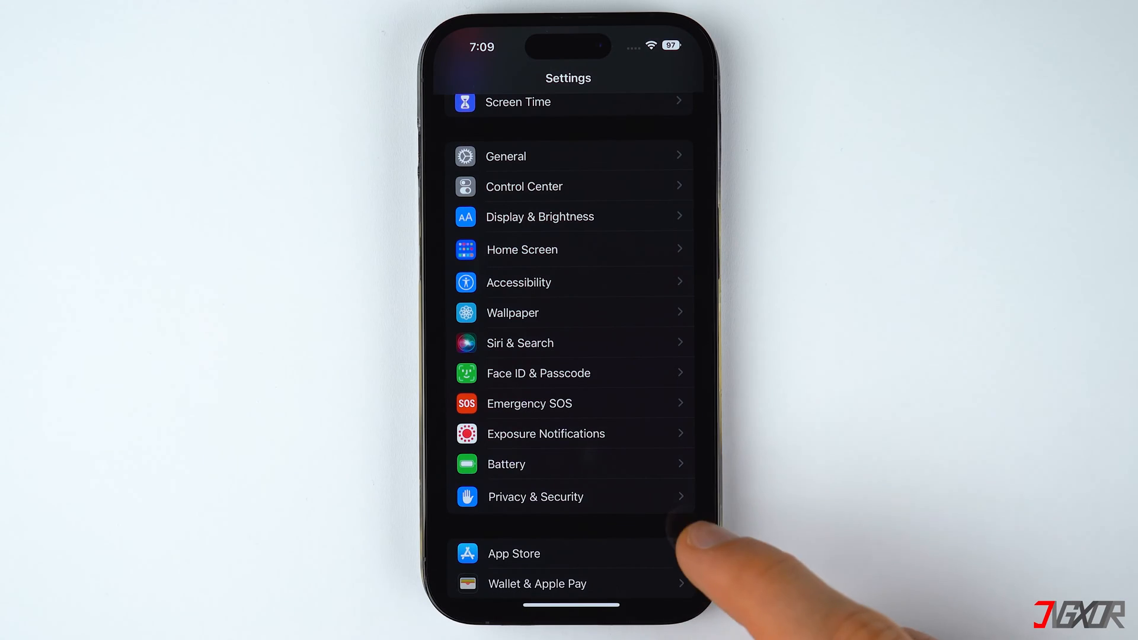
{"action": "left_click", "coordinate": [534, 496]}
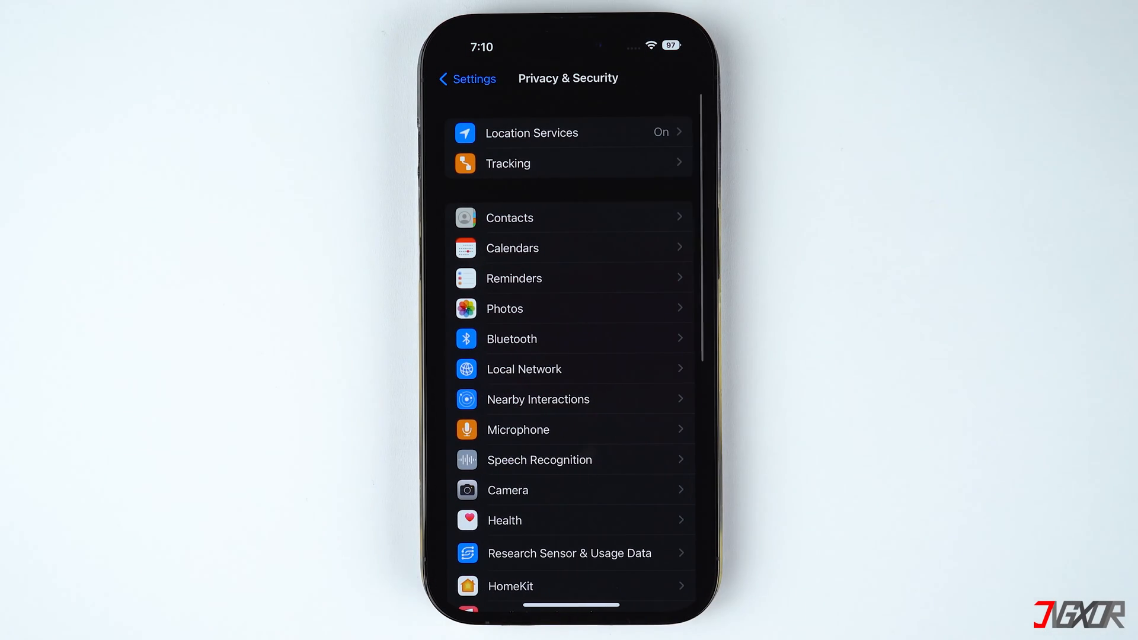
{"action": "left_click", "coordinate": [532, 132]}
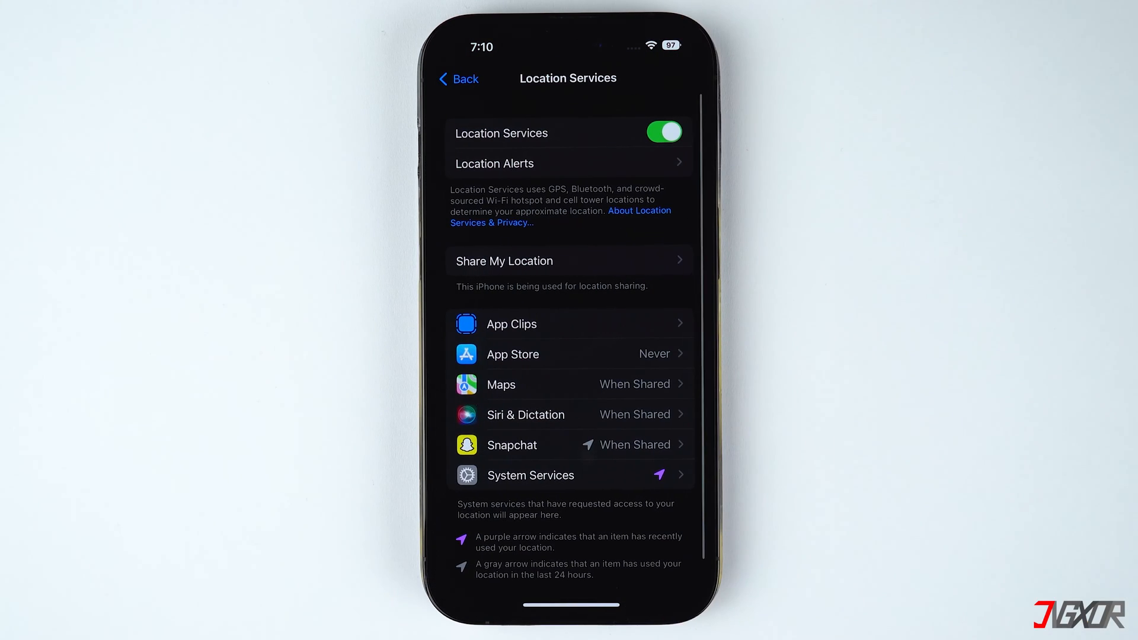
{"action": "left_click", "coordinate": [661, 132]}
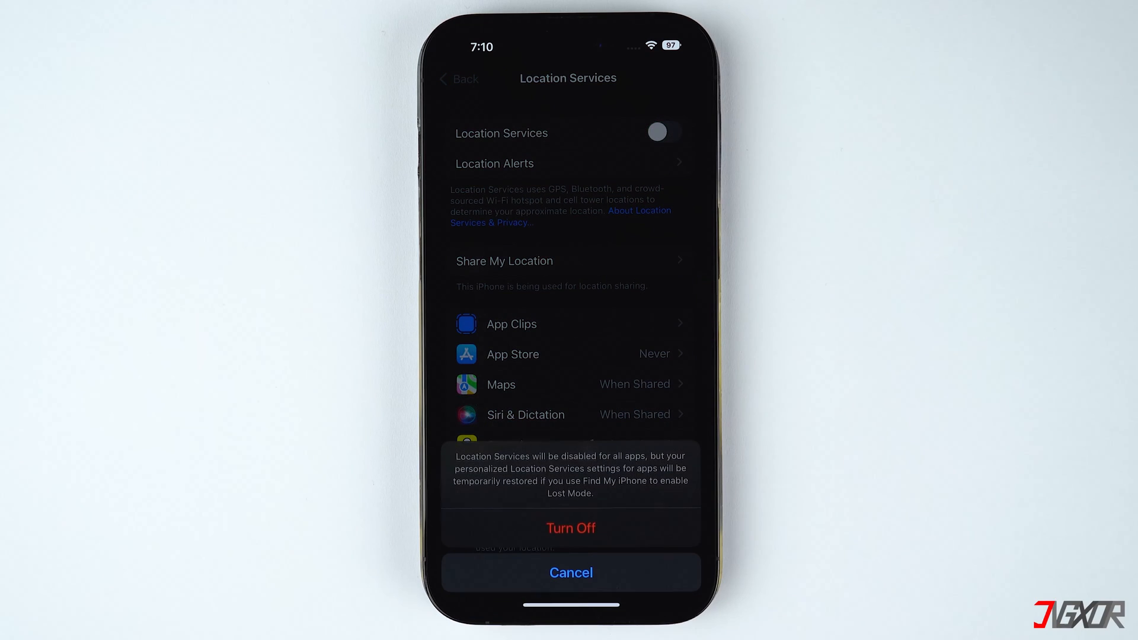
{"action": "left_click", "coordinate": [570, 573]}
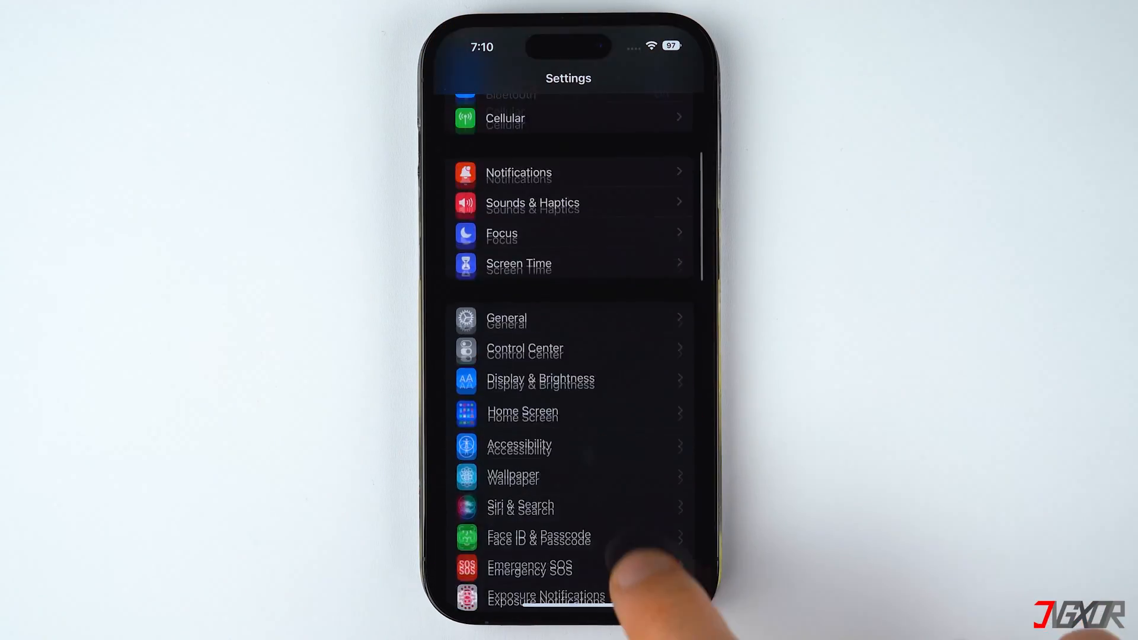
Step: Switch off the Content & Privacy Restrictions toggle under Screen Time and go back
{"action": "scroll", "scroll_direction": "down", "scroll_amount": 3}
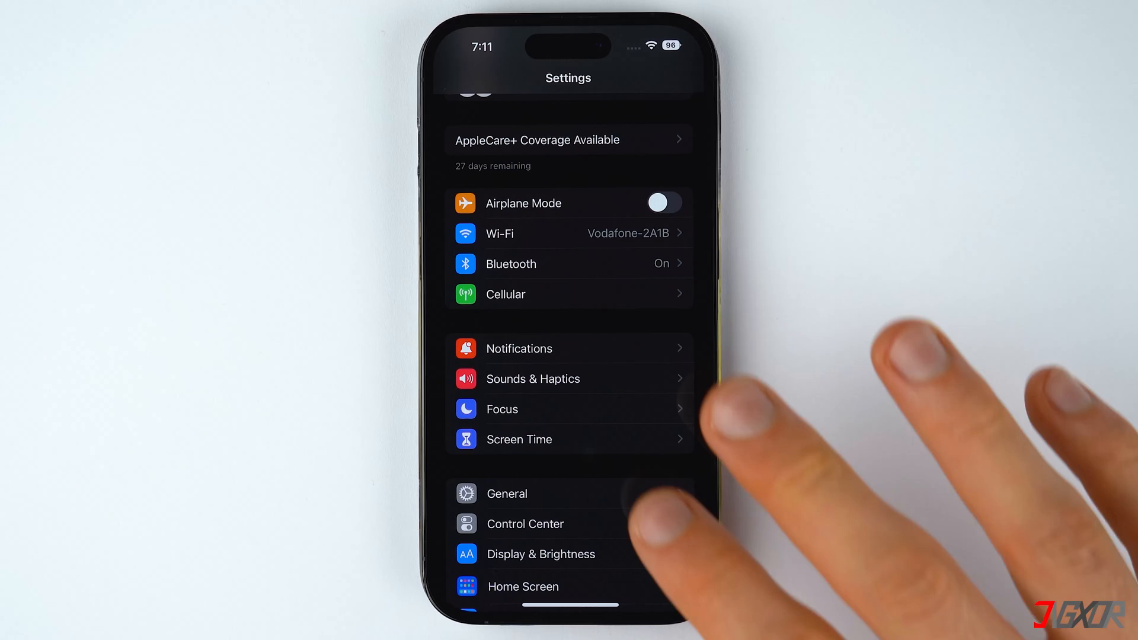
{"action": "left_click", "coordinate": [519, 438]}
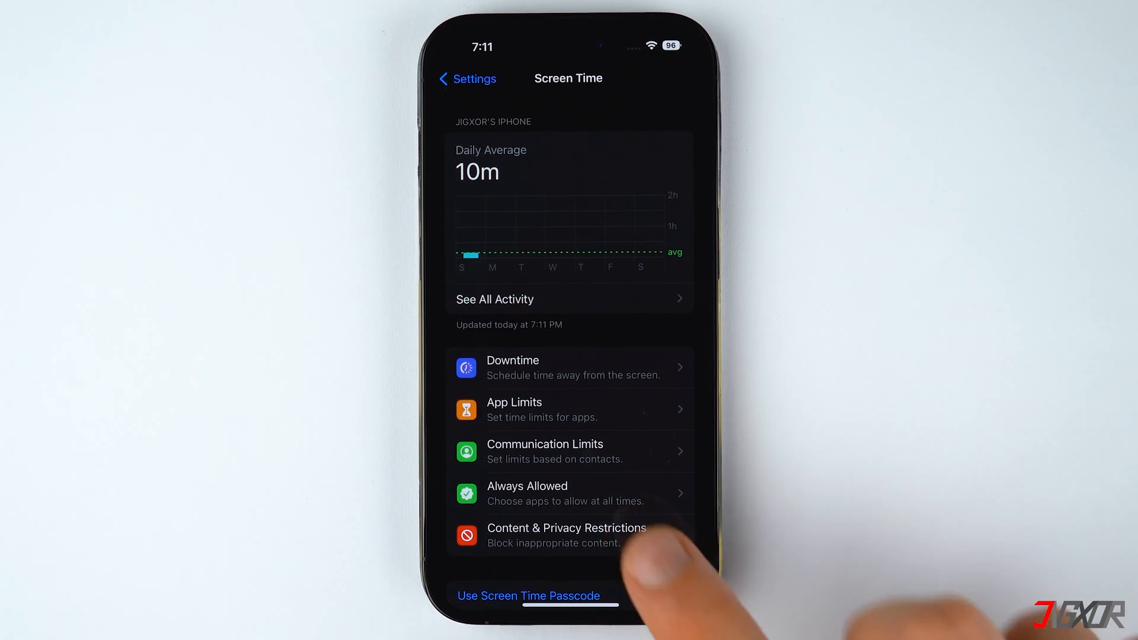
{"action": "left_click", "coordinate": [567, 535]}
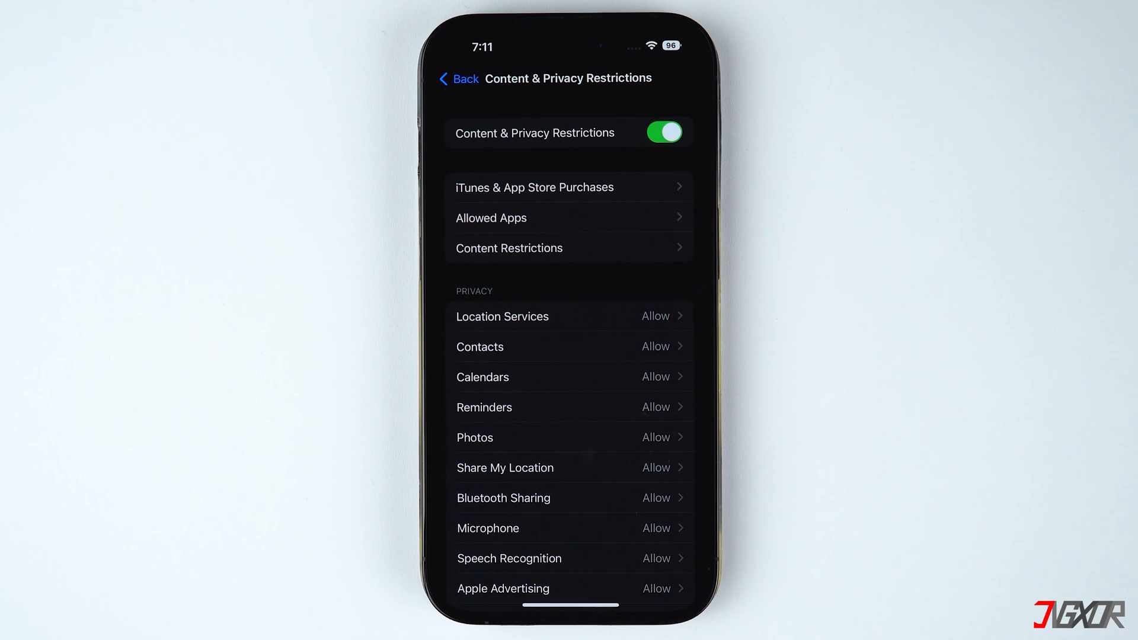
{"action": "left_click", "coordinate": [662, 132]}
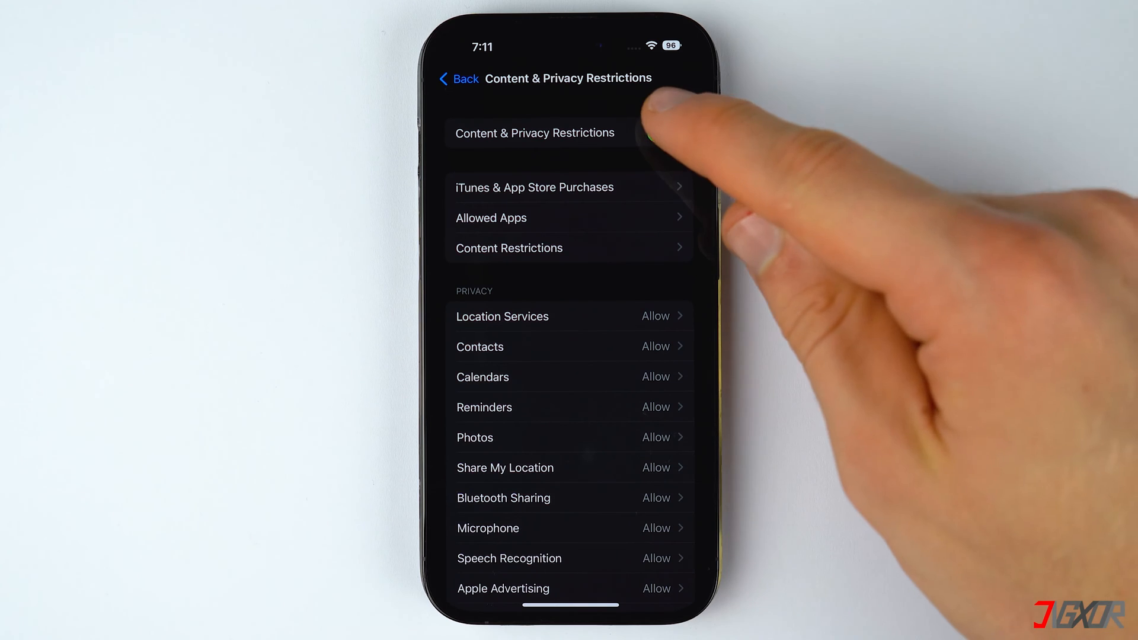
{"action": "left_click", "coordinate": [661, 132]}
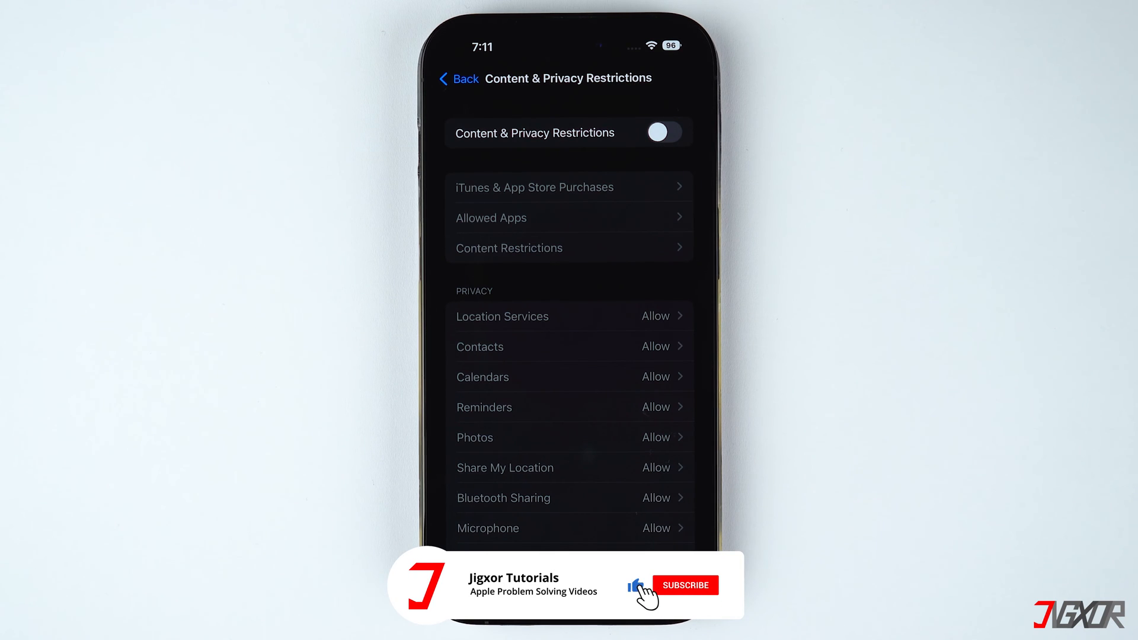
{"action": "left_click", "coordinate": [685, 585]}
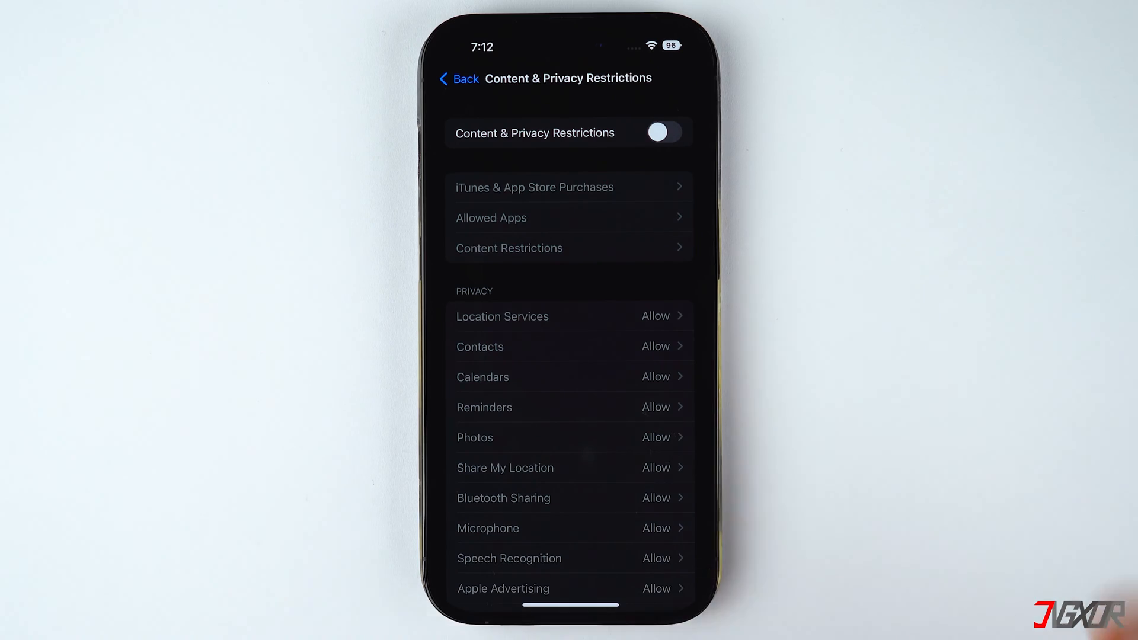
{"action": "left_click", "coordinate": [458, 79]}
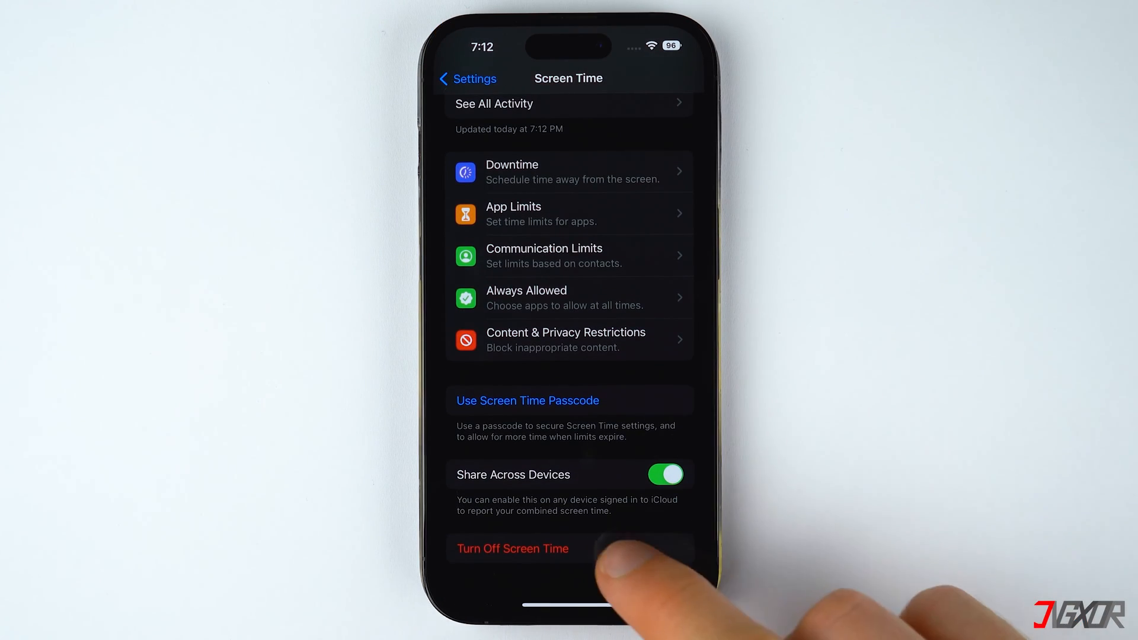
Step: Choose Turn Off Screen Time on the Screen Time page and confirm
{"action": "left_click", "coordinate": [512, 548]}
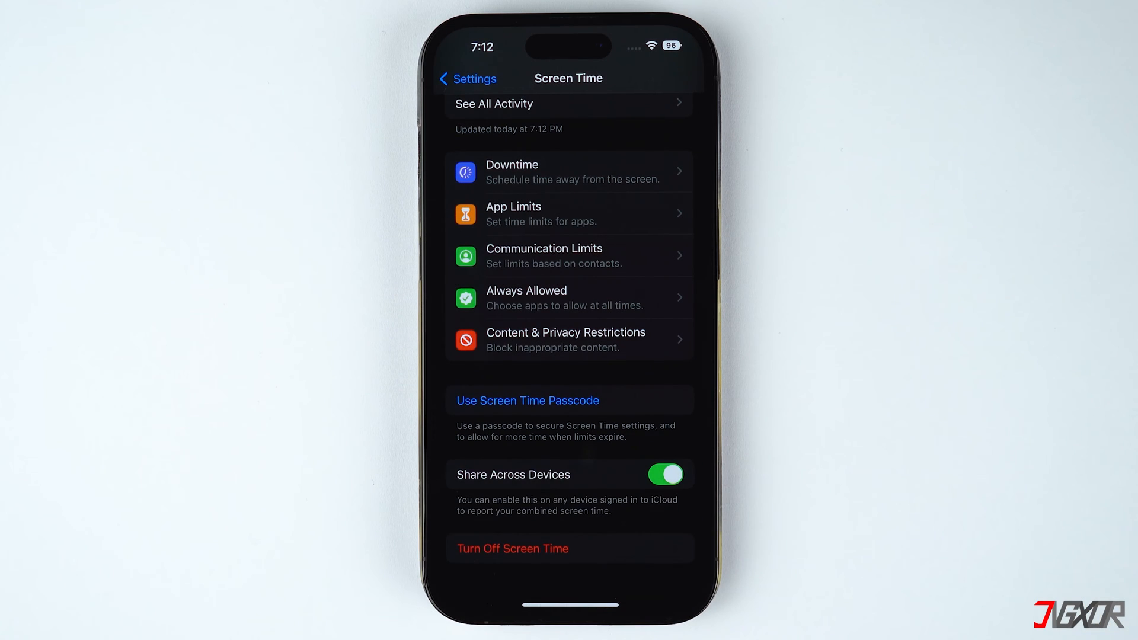
{"action": "left_click", "coordinate": [512, 547]}
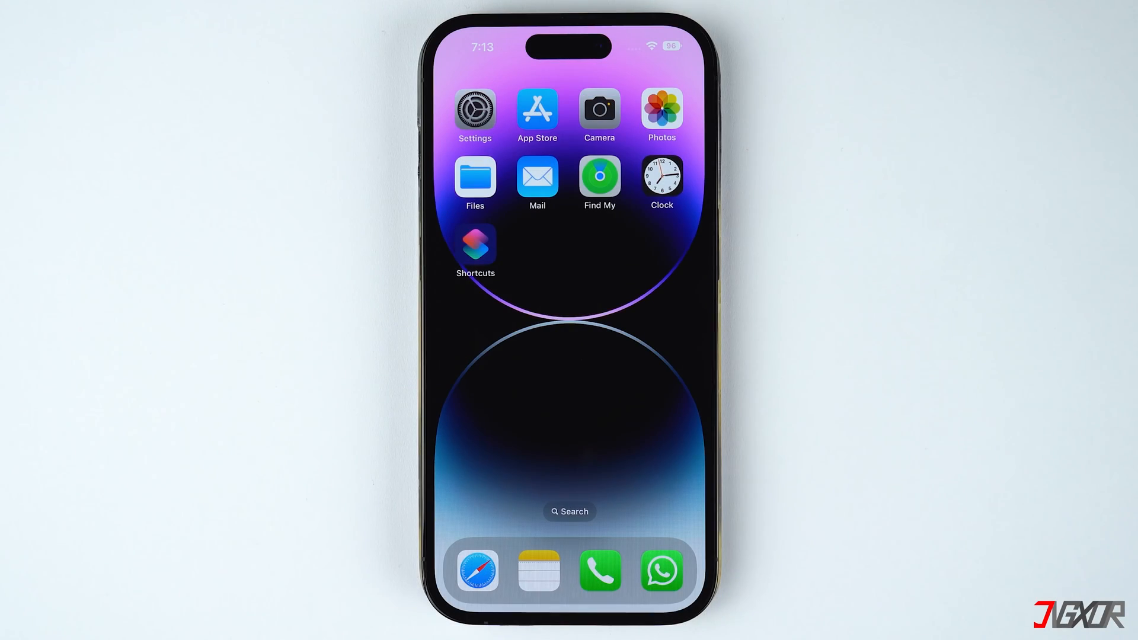
Step: Toggle Set Automatically in General > Date & Time to verify it now responds
{"action": "left_click", "coordinate": [474, 109]}
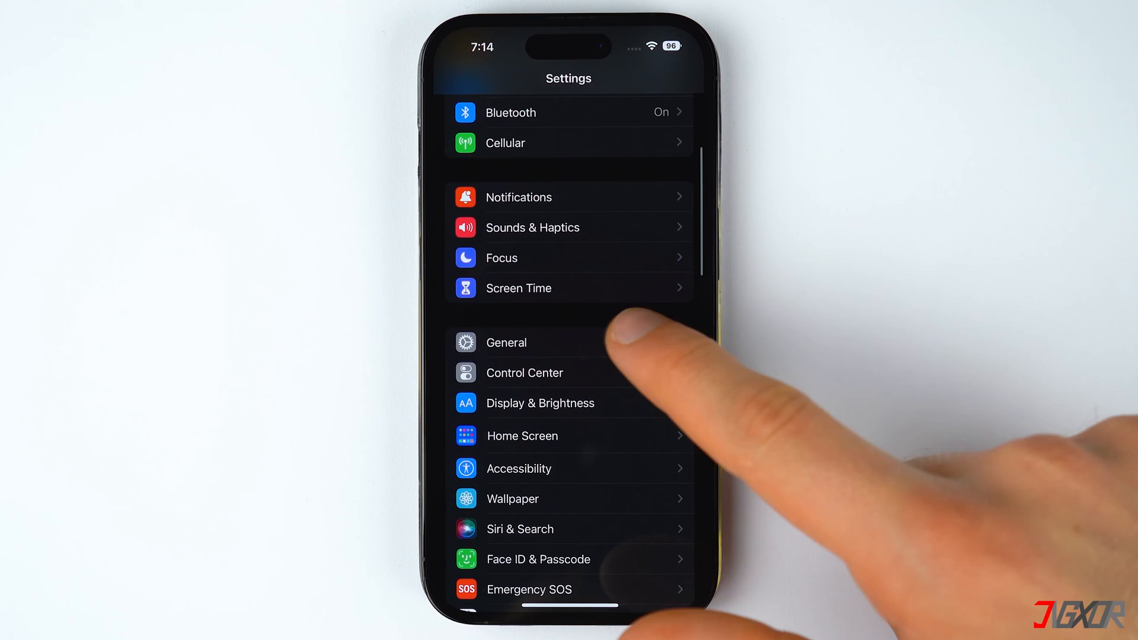
{"action": "left_click", "coordinate": [506, 341]}
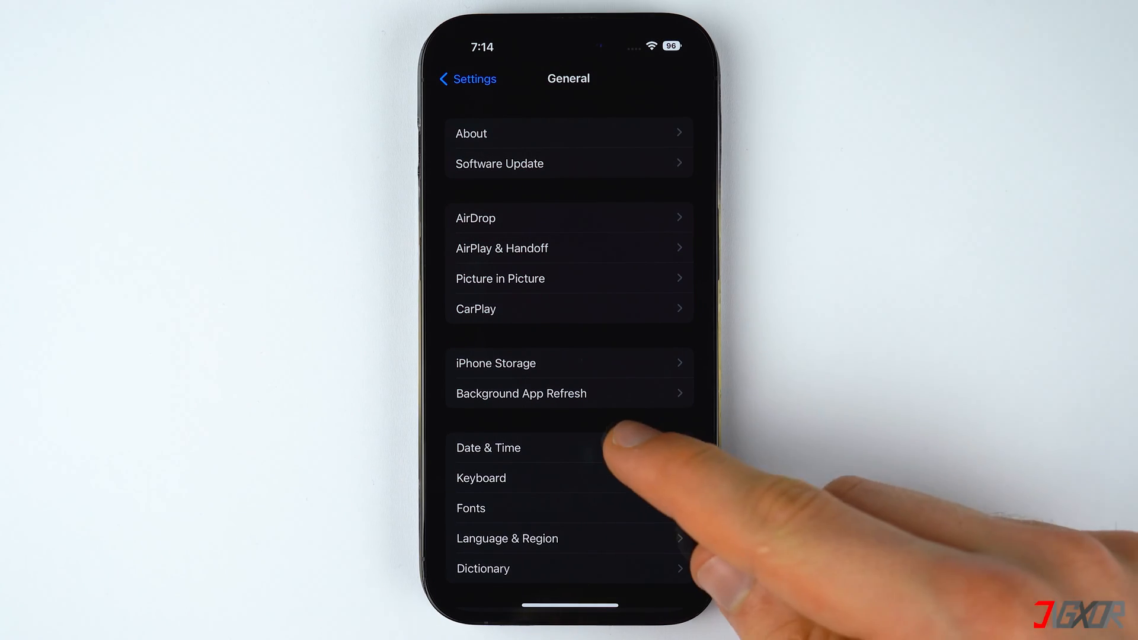
{"action": "left_click", "coordinate": [487, 447]}
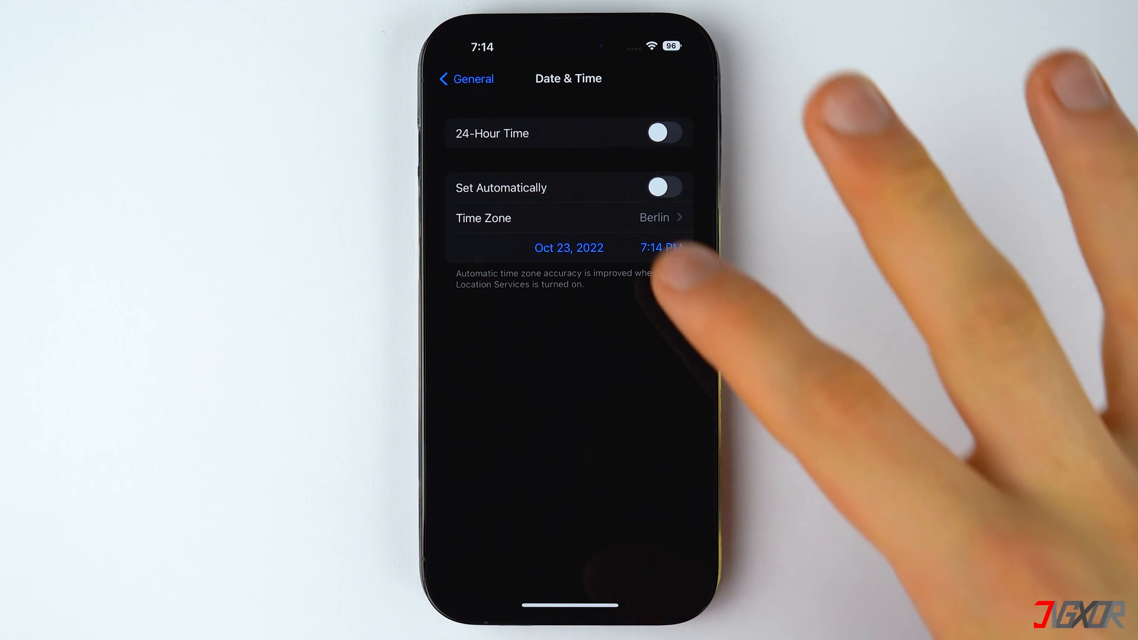
{"action": "left_click", "coordinate": [662, 187]}
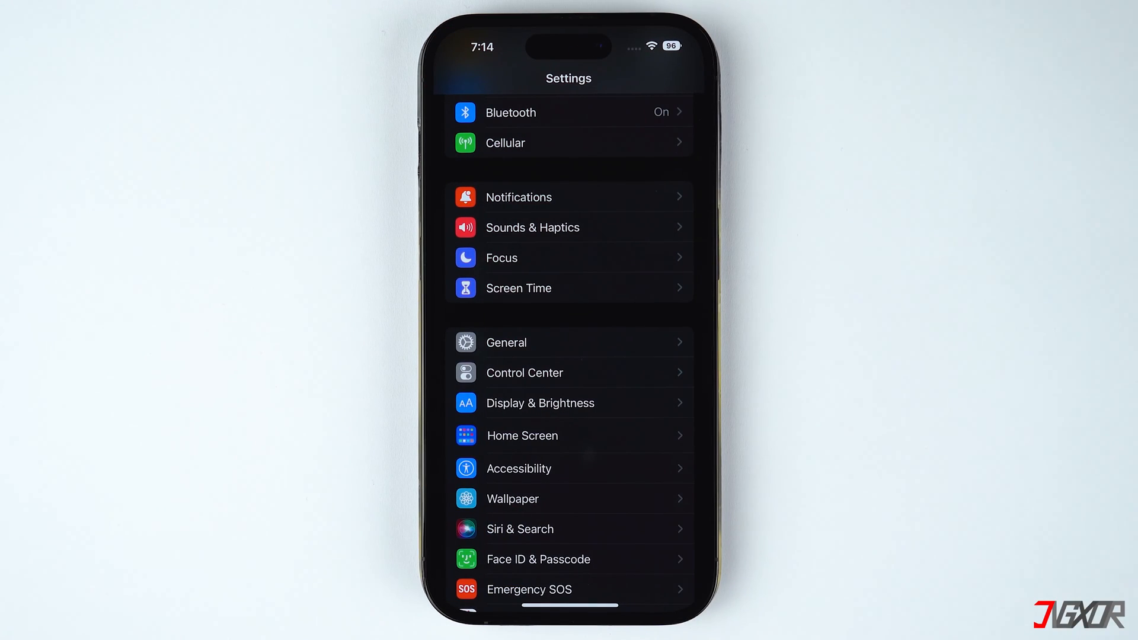
Step: Choose Reset All Settings from General > Transfer or Reset iPhone > Reset, reaching the passcode prompt
{"action": "left_click", "coordinate": [506, 342]}
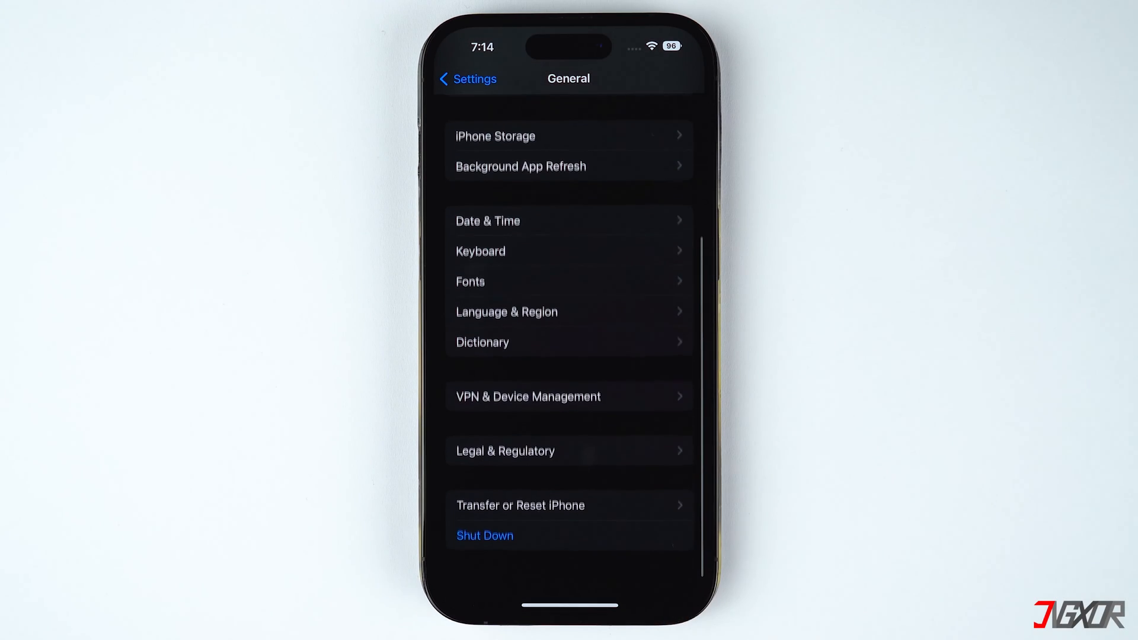
{"action": "left_click", "coordinate": [519, 505]}
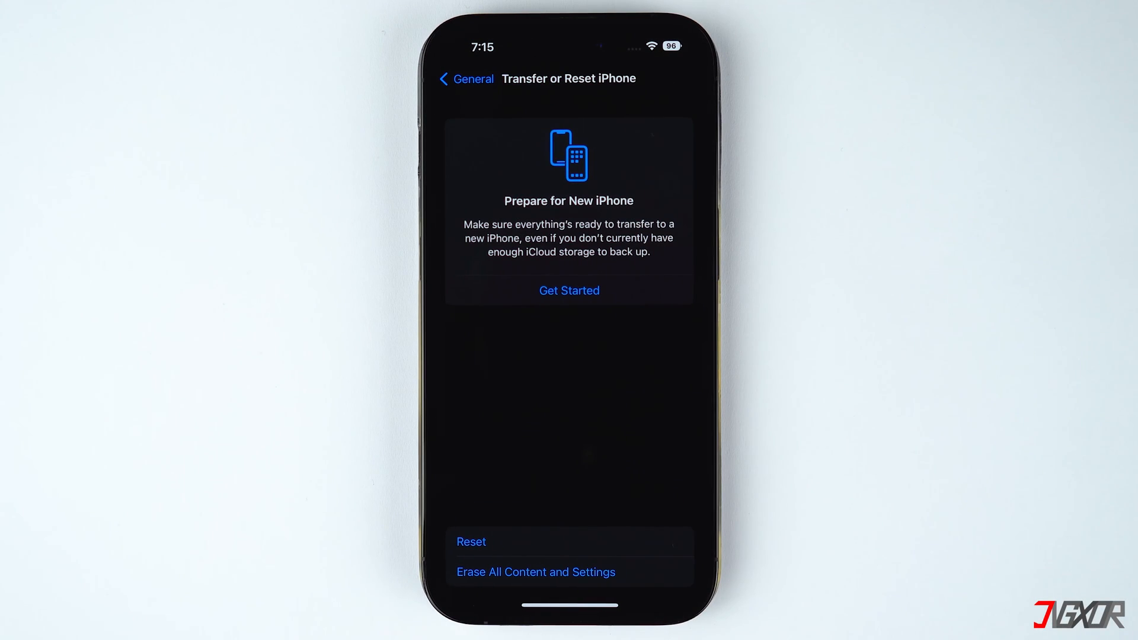
{"action": "left_click", "coordinate": [471, 541]}
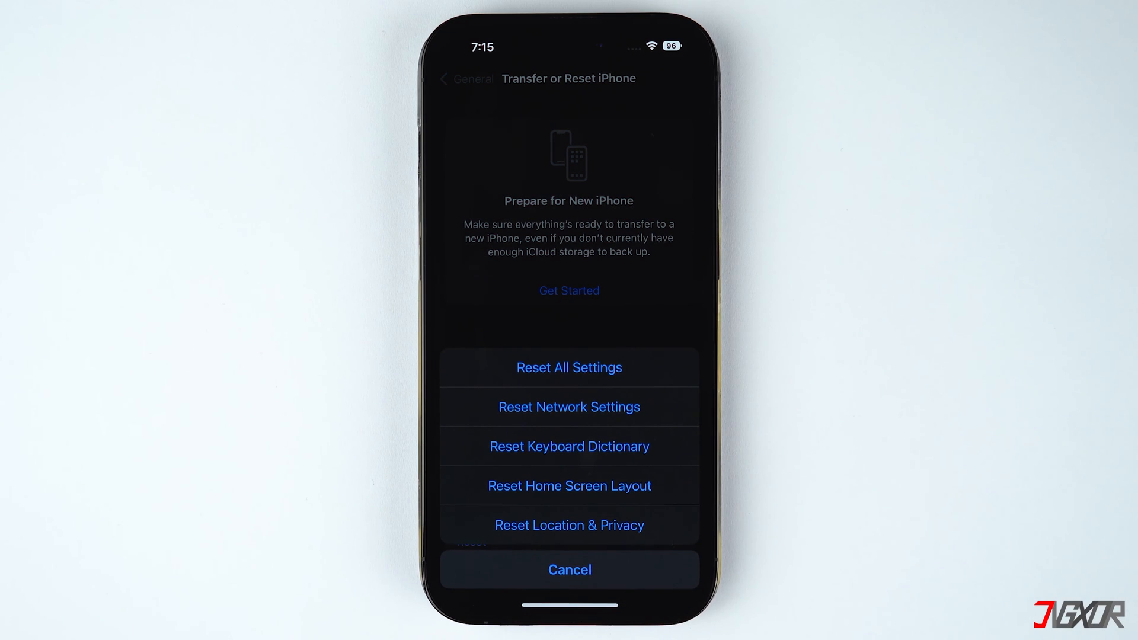
{"action": "left_click", "coordinate": [569, 367]}
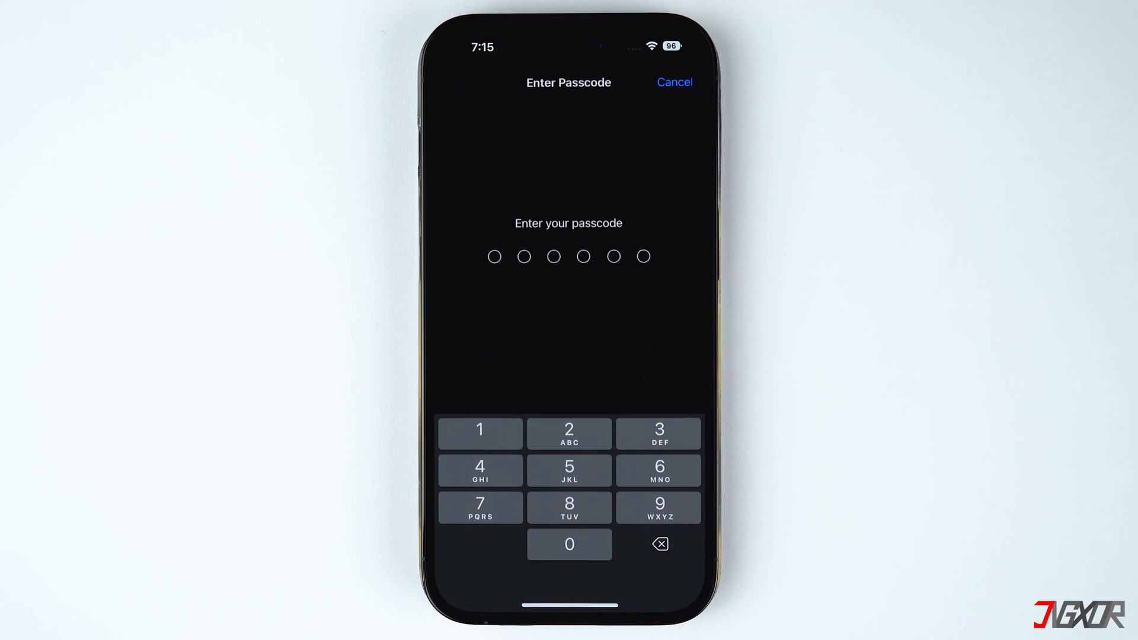